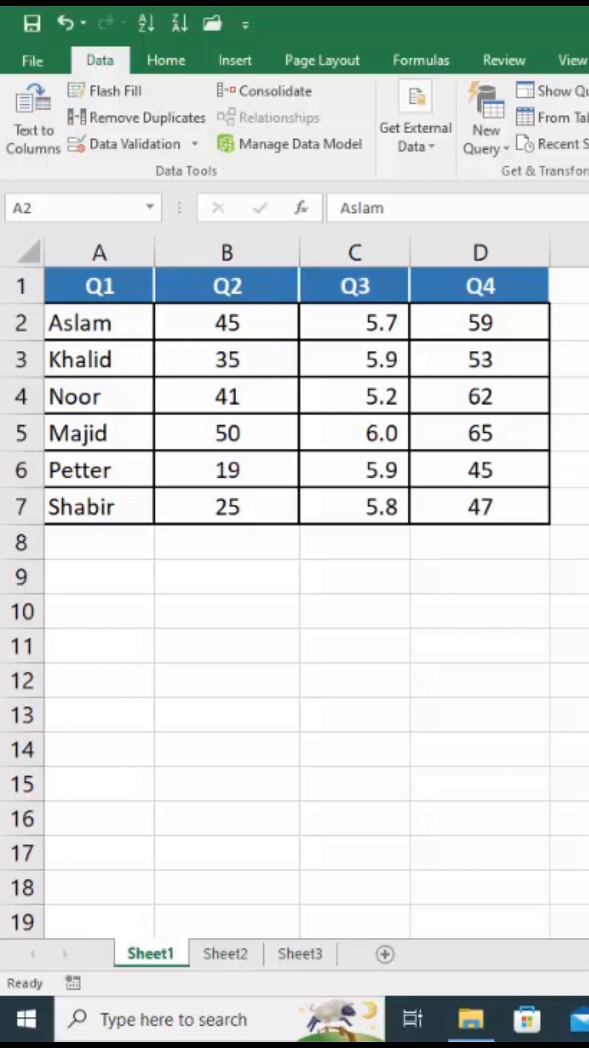
{"action": "mouse_move", "coordinate": [87, 280]}
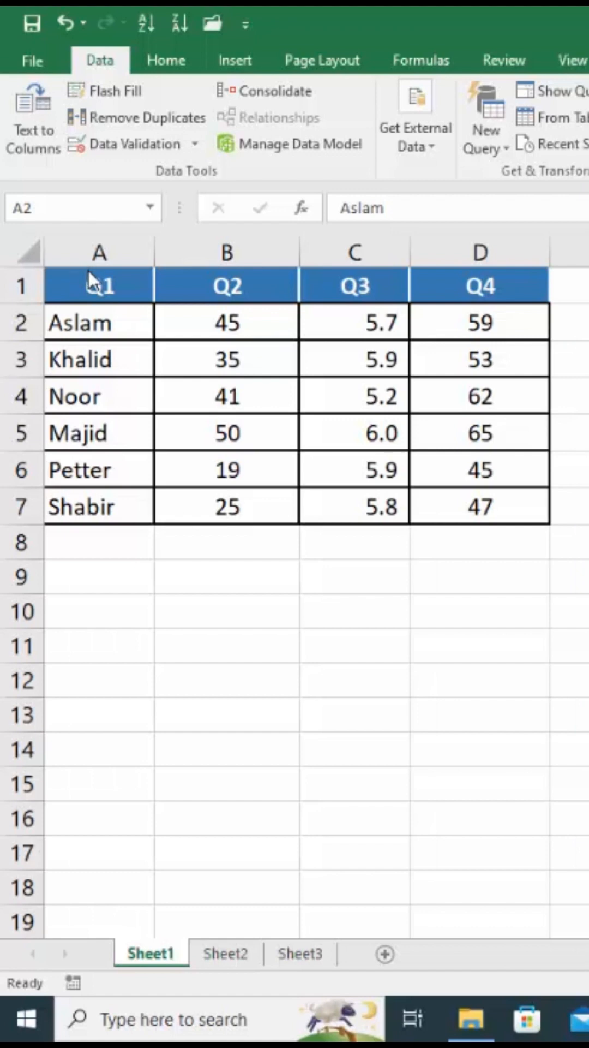
Select the Q1 header cell A1 and bring up its Data Validation input-message settings.
{"action": "left_click", "coordinate": [98, 286]}
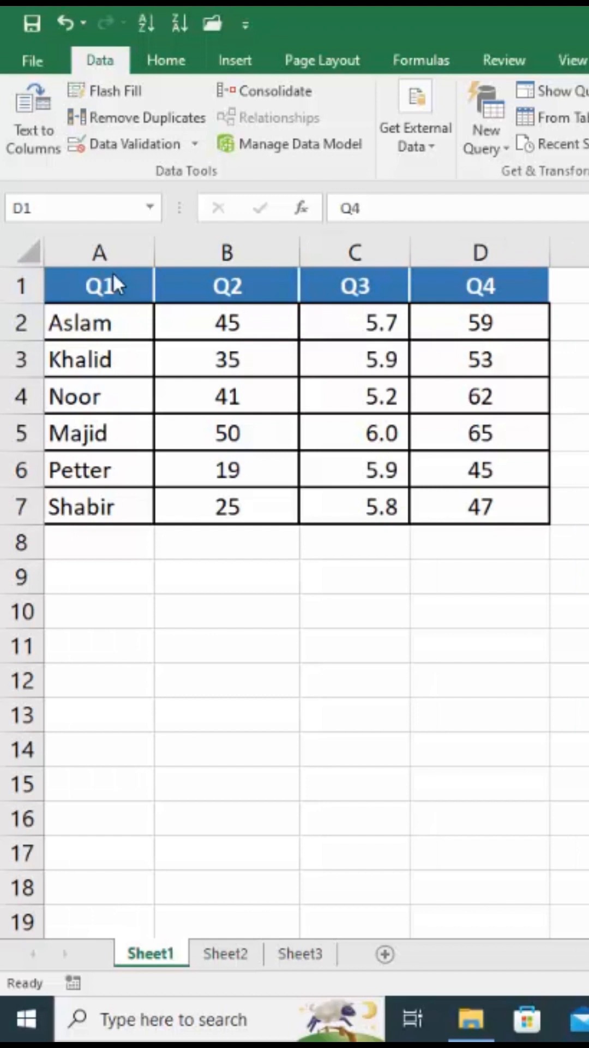
{"action": "left_click", "coordinate": [99, 286]}
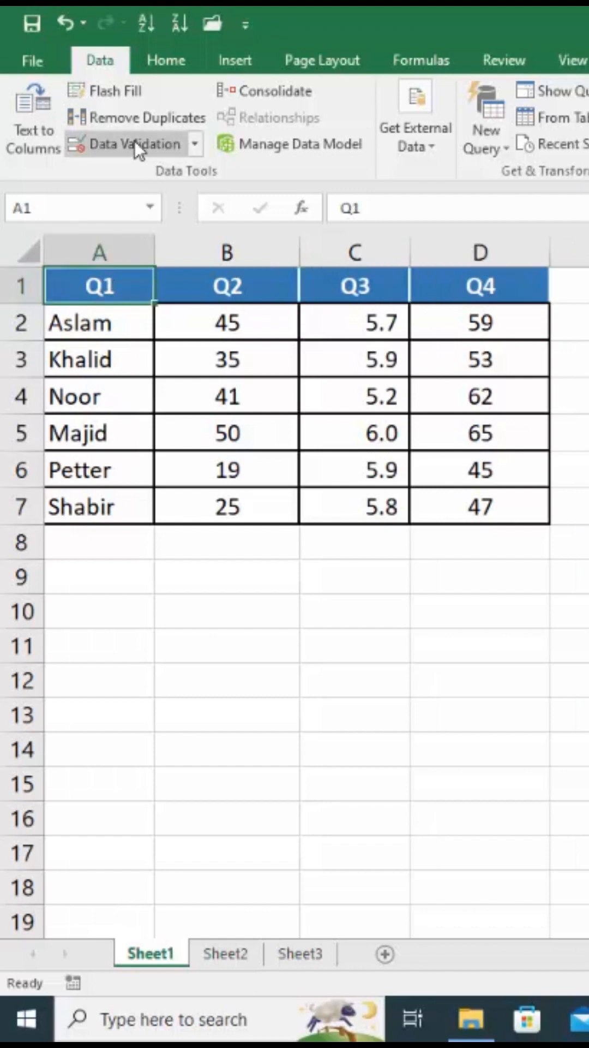
{"action": "mouse_move", "coordinate": [136, 152]}
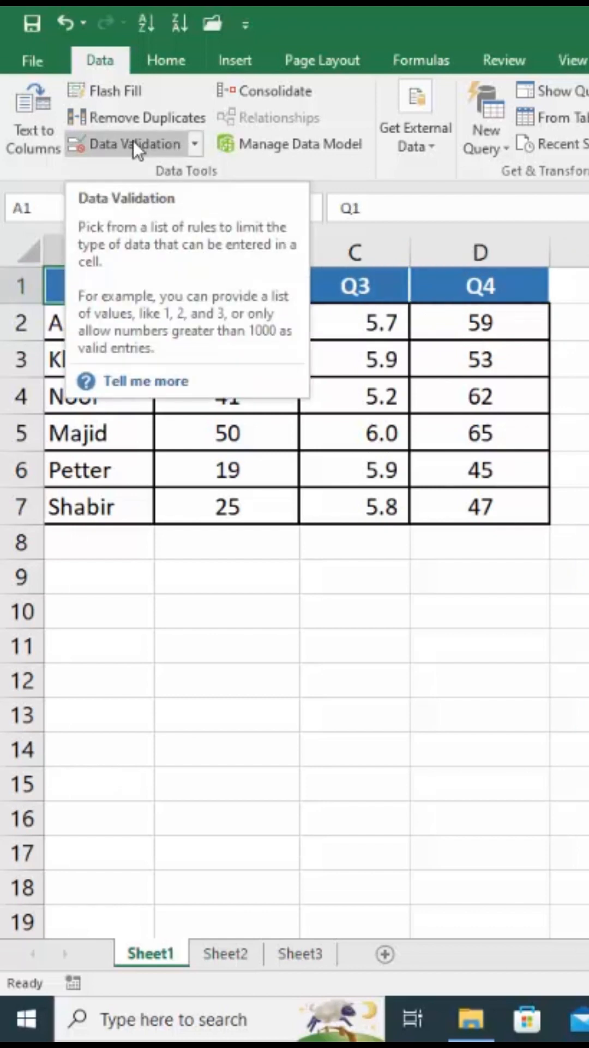
{"action": "left_click", "coordinate": [132, 145]}
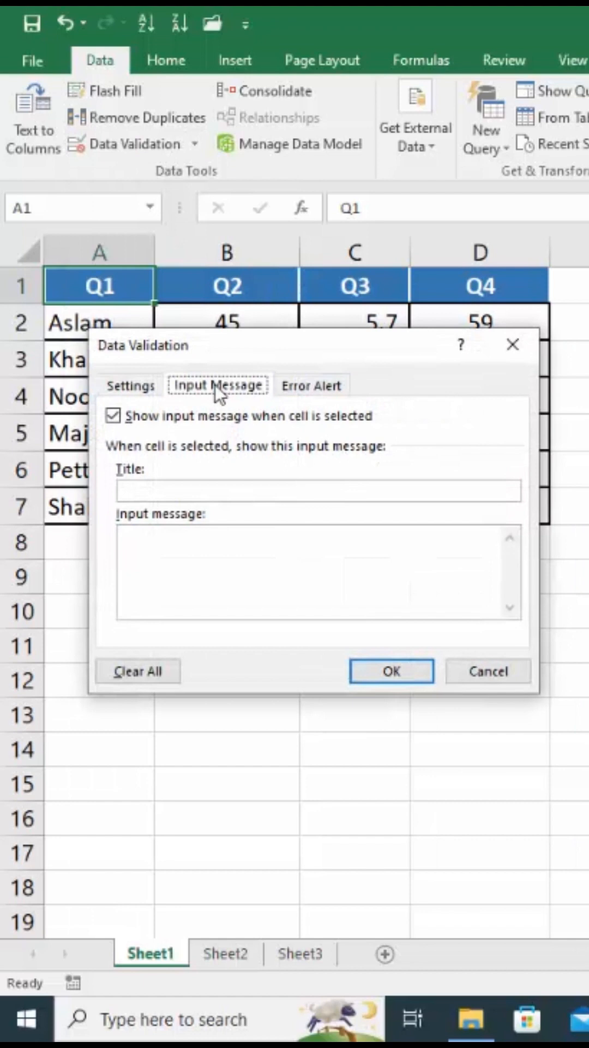
Give Q1 an input message titled 'Q1' reading 'Respondent name' and confirm it.
{"action": "left_click", "coordinate": [190, 491]}
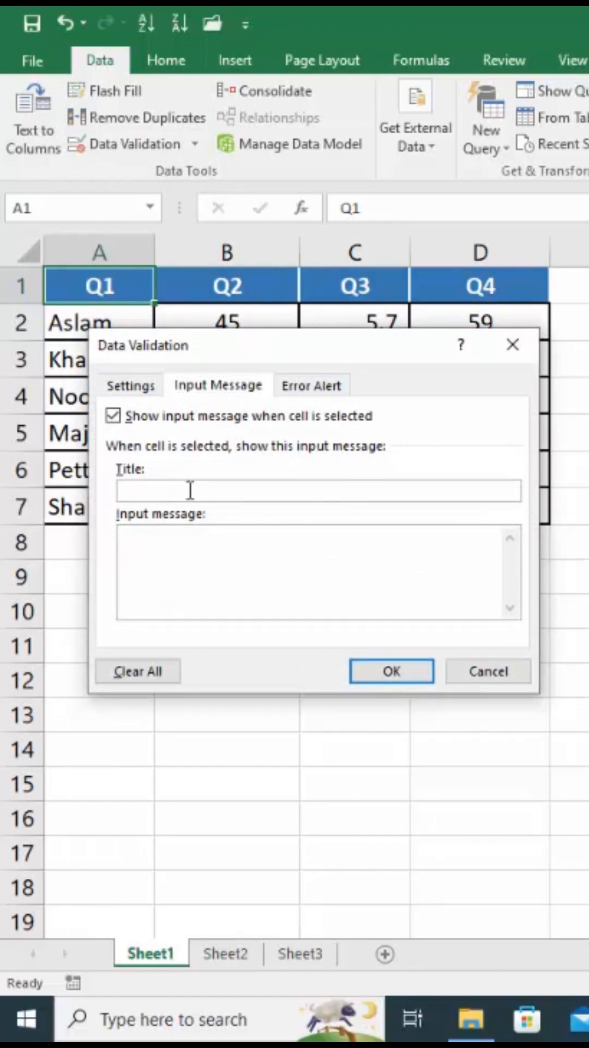
{"action": "type", "text": "Q1"}
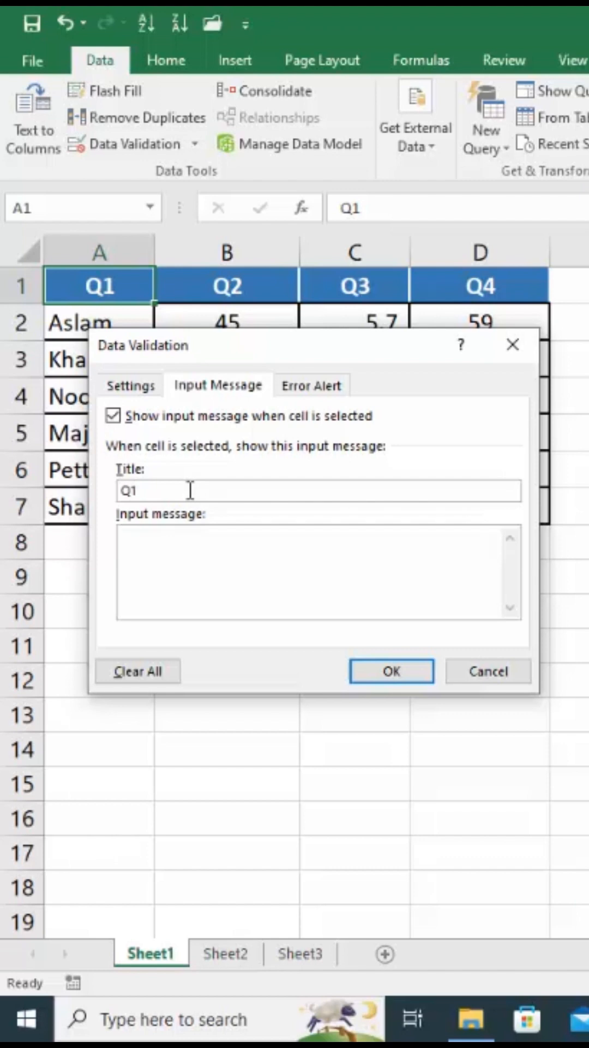
{"action": "type", "text": "Res"}
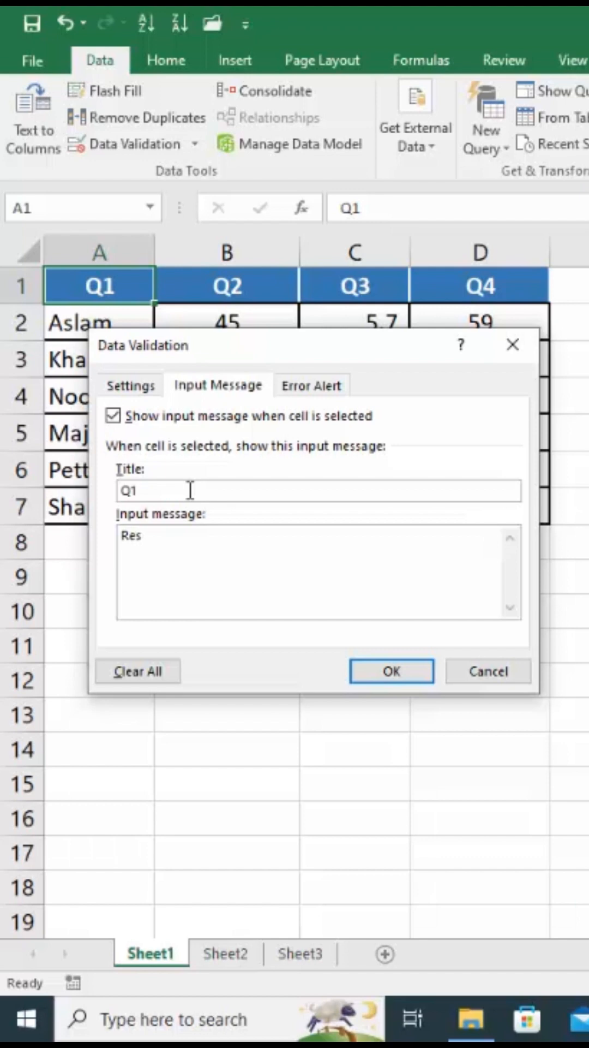
{"action": "type", "text": "pondent n"}
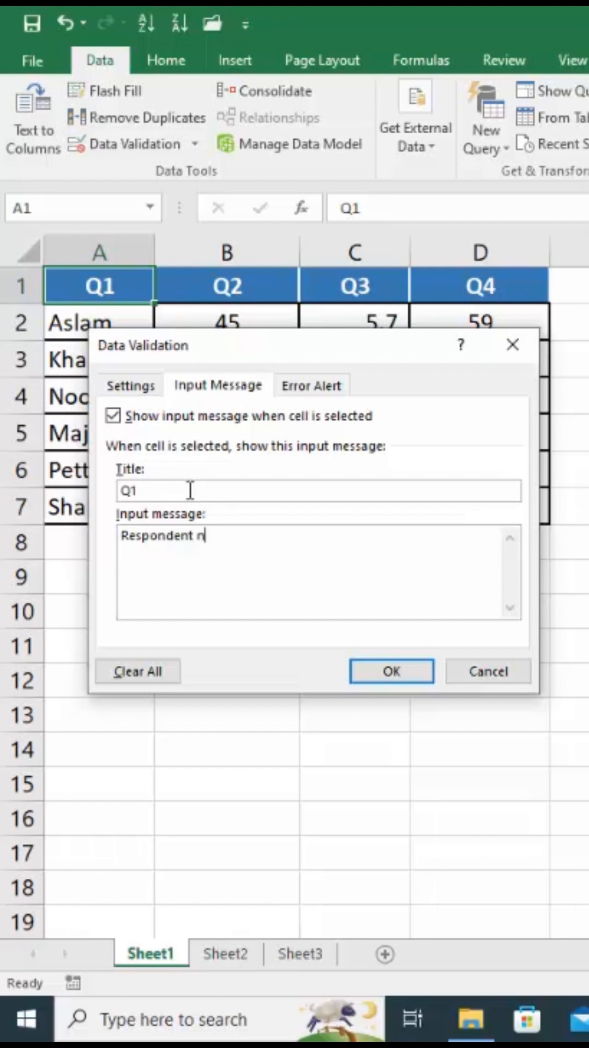
{"action": "type", "text": "ame"}
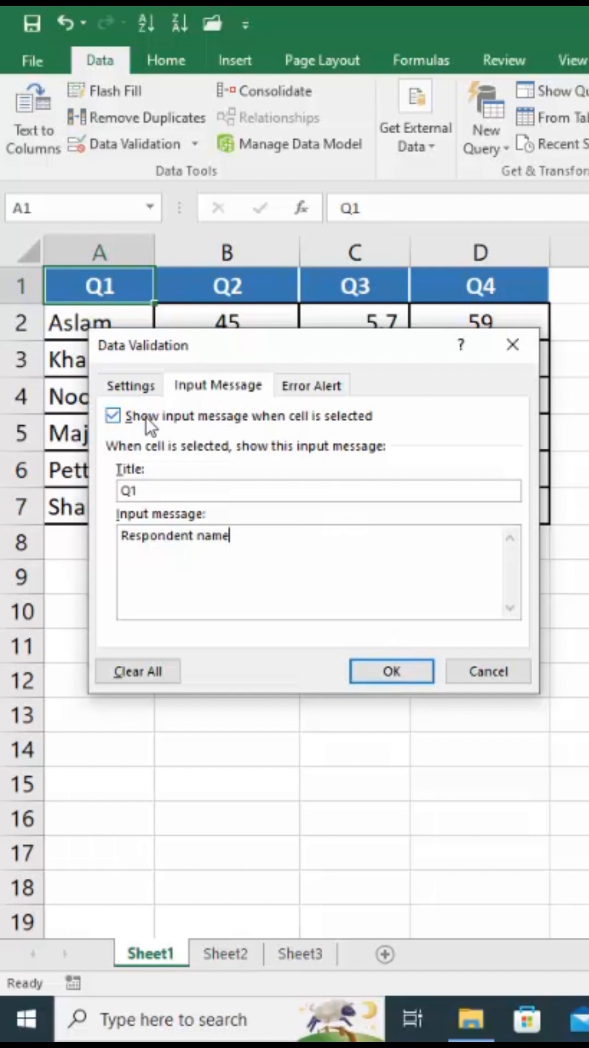
{"action": "mouse_move", "coordinate": [170, 426]}
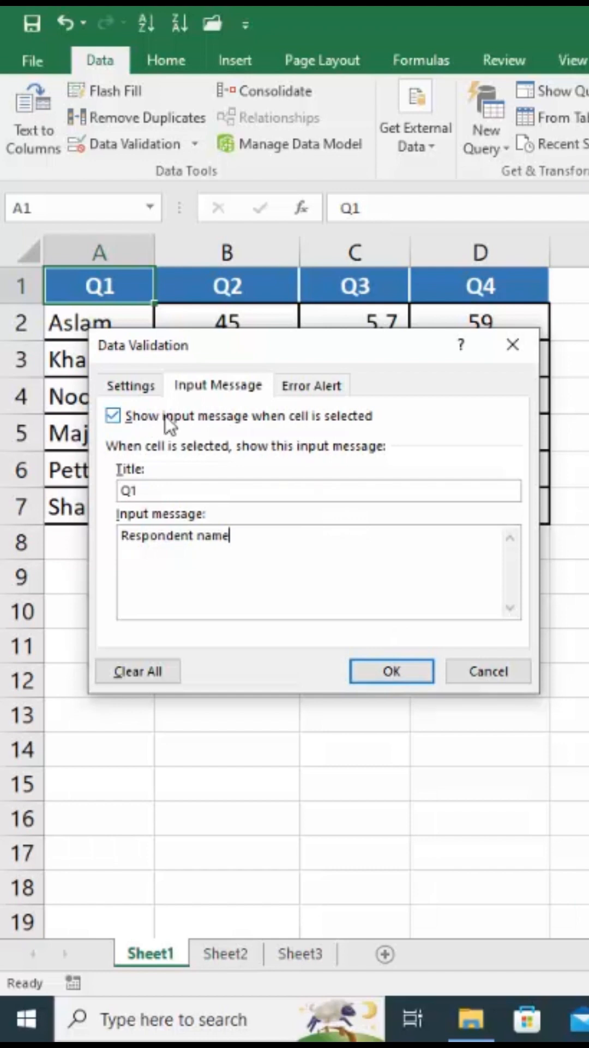
{"action": "mouse_move", "coordinate": [227, 522]}
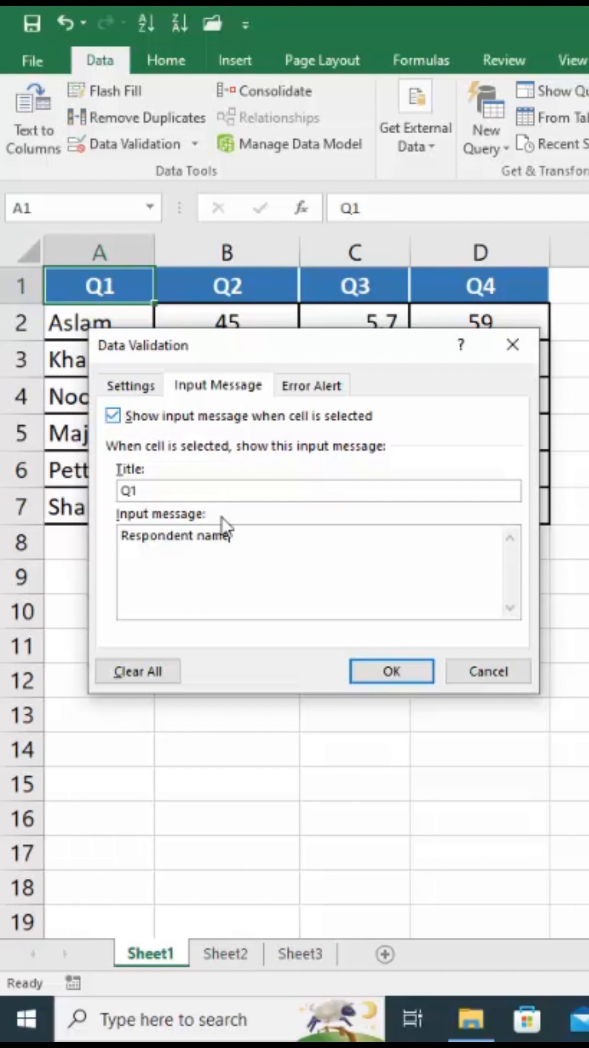
{"action": "left_click", "coordinate": [391, 671]}
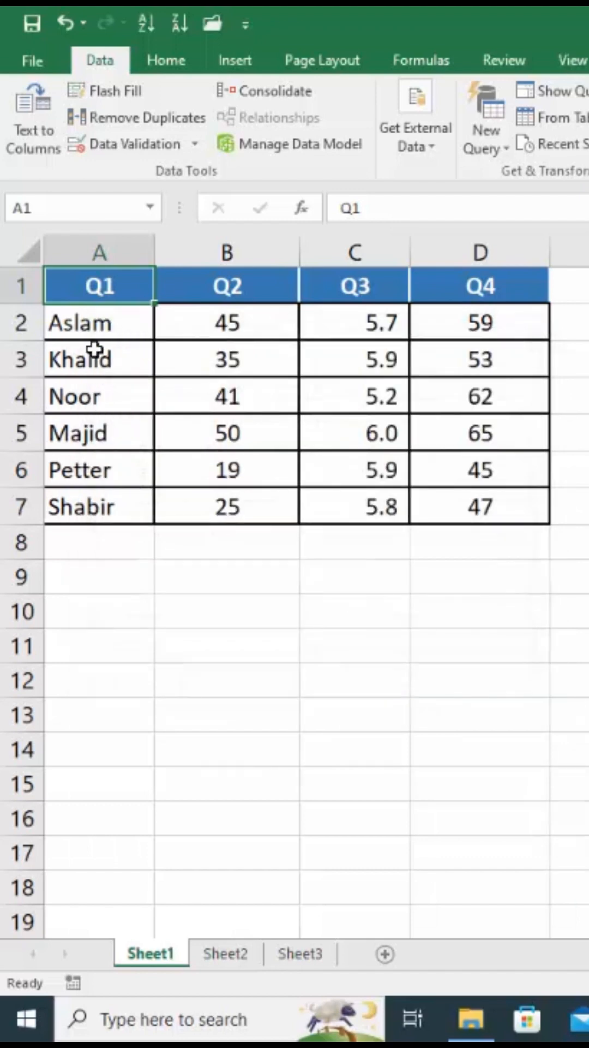
{"action": "mouse_move", "coordinate": [100, 285]}
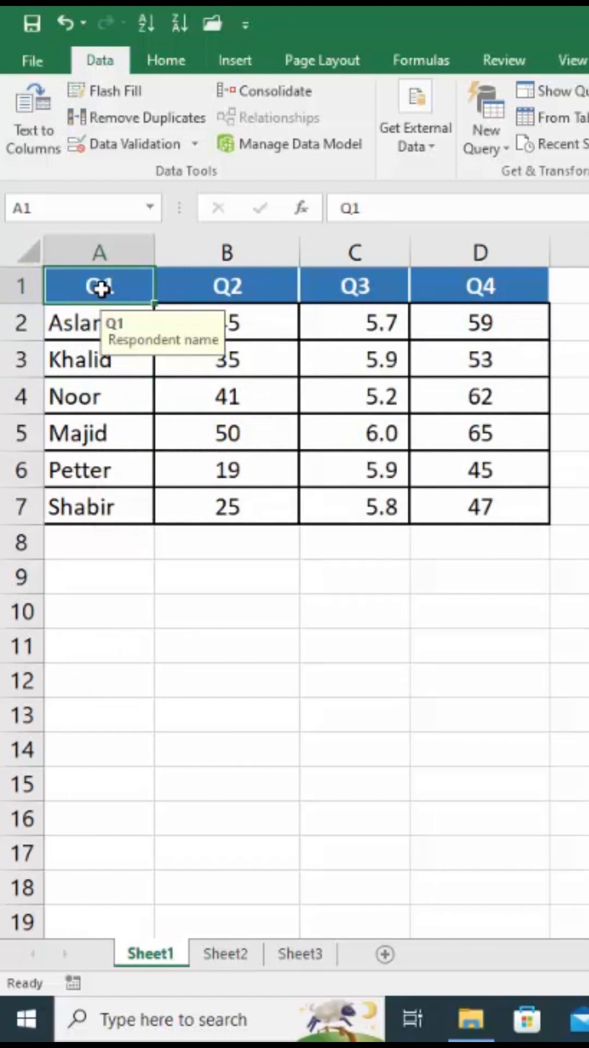
Bring up Data Validation input-message settings for the Q3 header cell C1.
{"action": "left_click", "coordinate": [133, 143]}
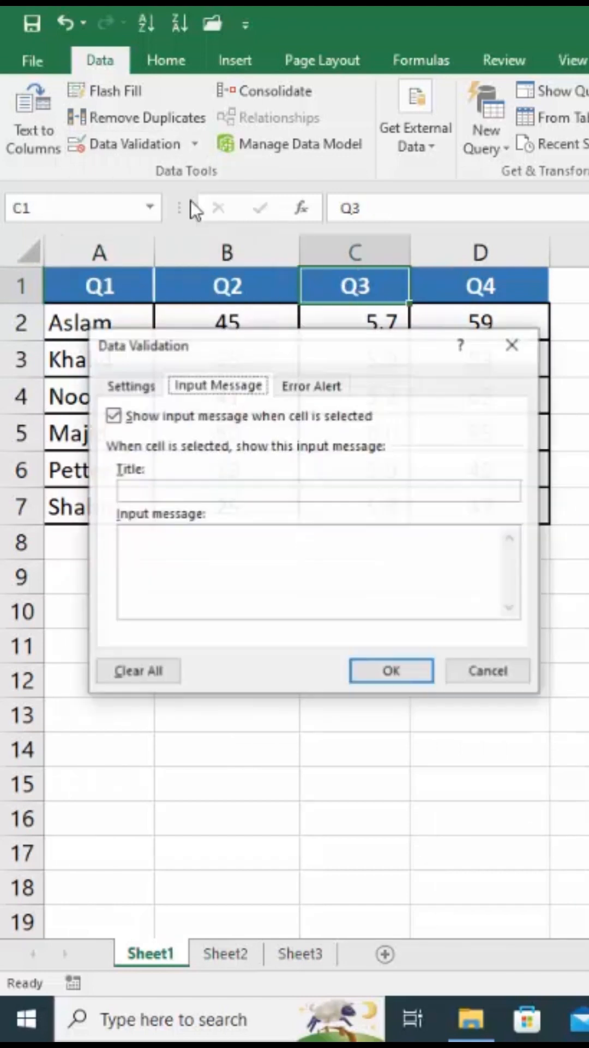